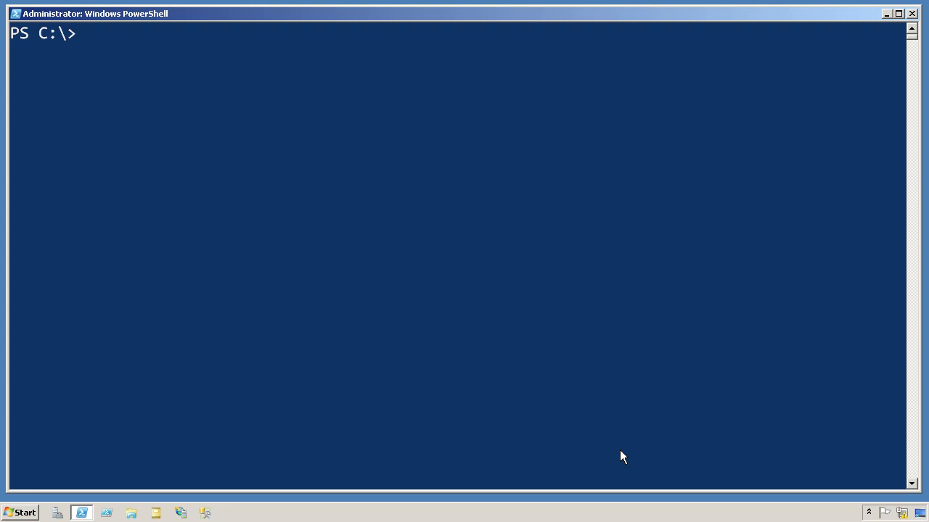
# - Run get-service | format-list -property name,displayname,status and scroll through the service list
pyautogui.write('get')
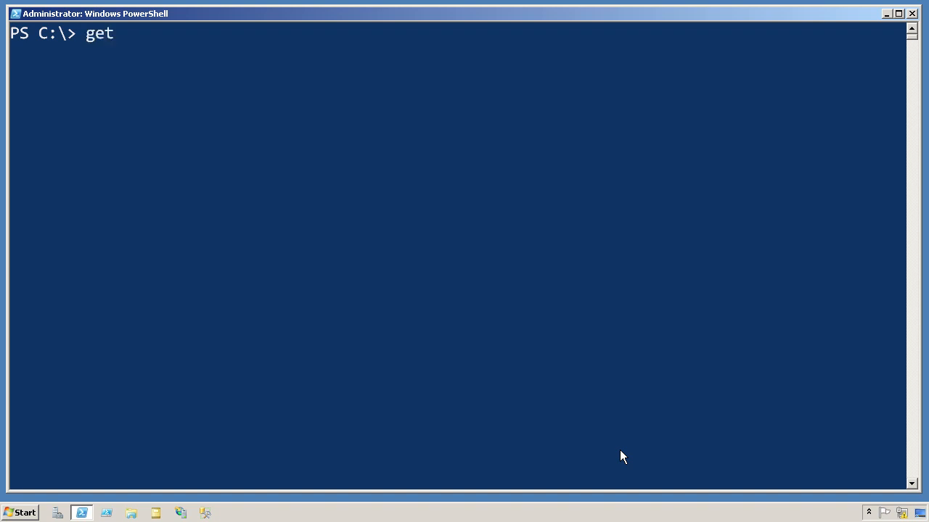
pyautogui.write('-service | format')
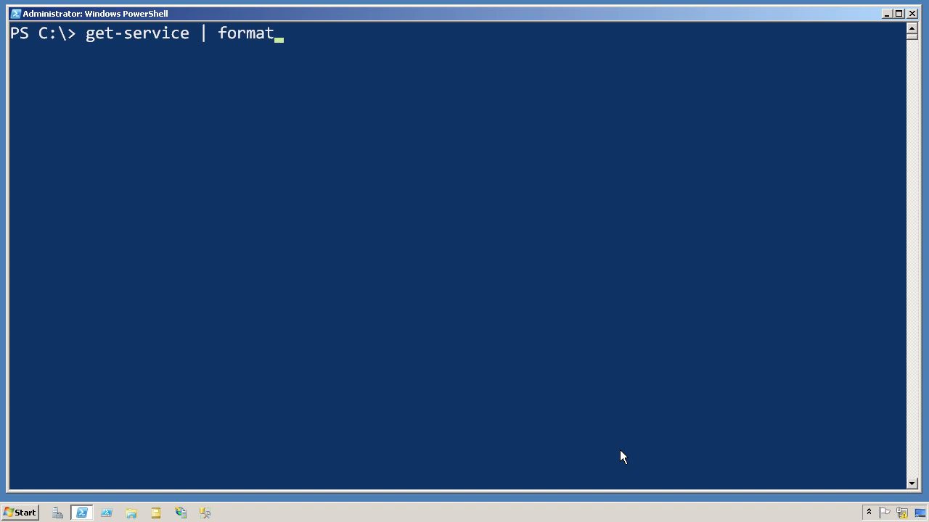
pyautogui.write('-list')
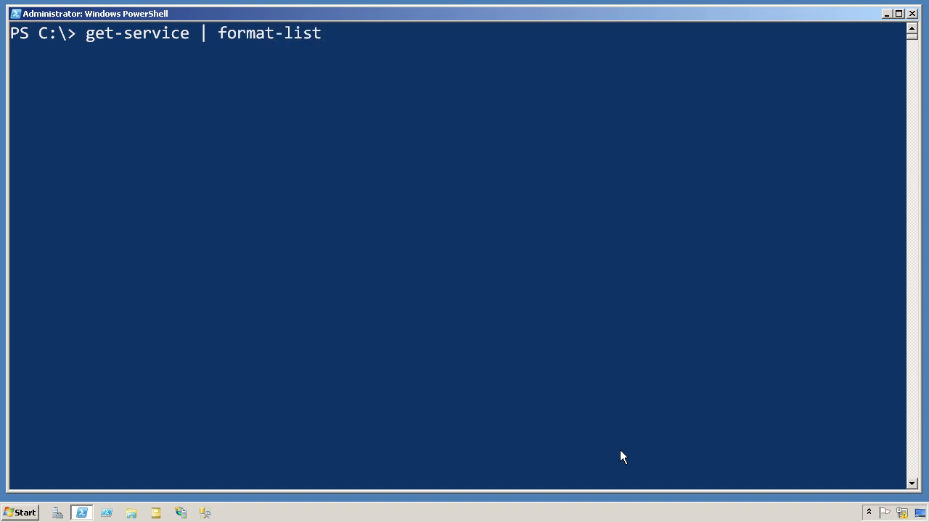
pyautogui.write('-property')
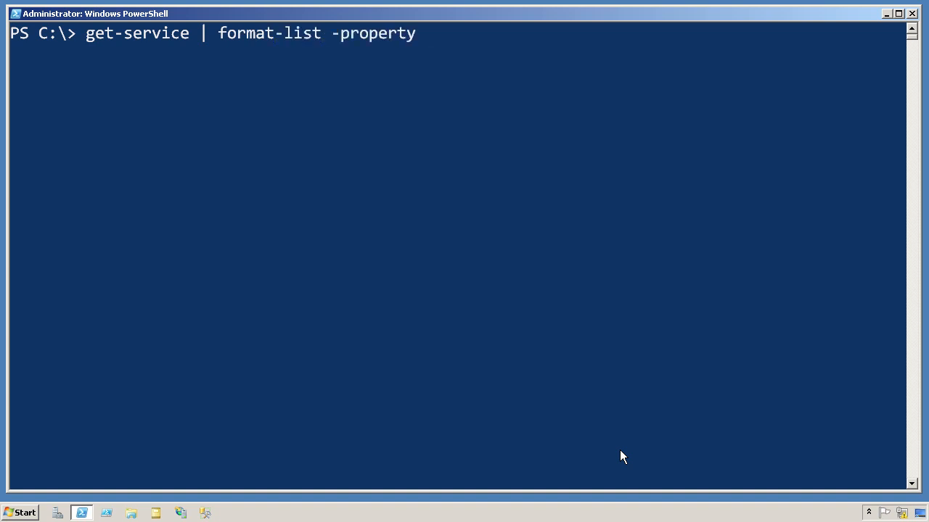
pyautogui.write('name,displayname,status')
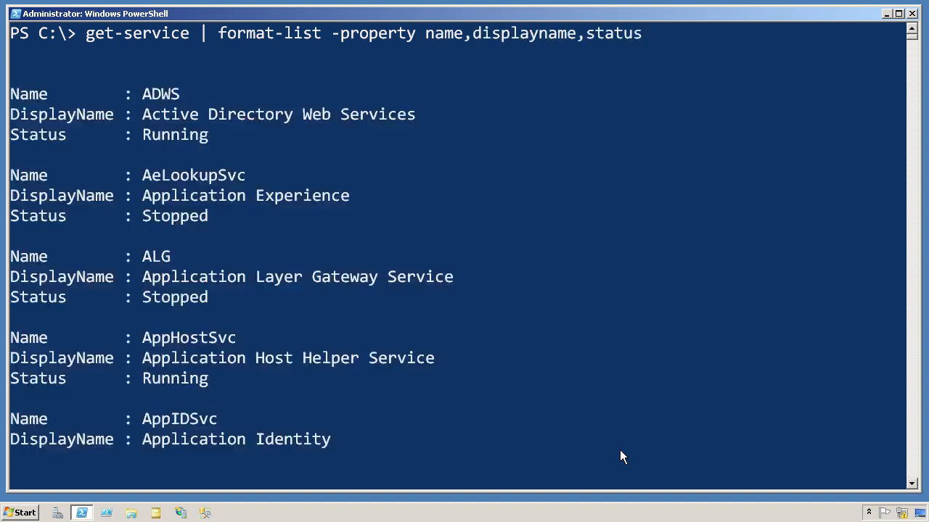
pyautogui.scroll(-3)
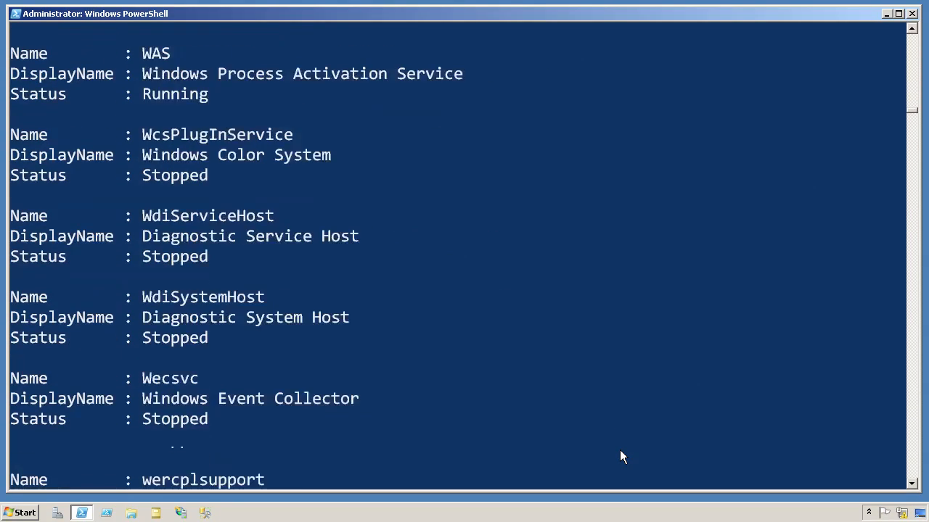
pyautogui.scroll(-3)
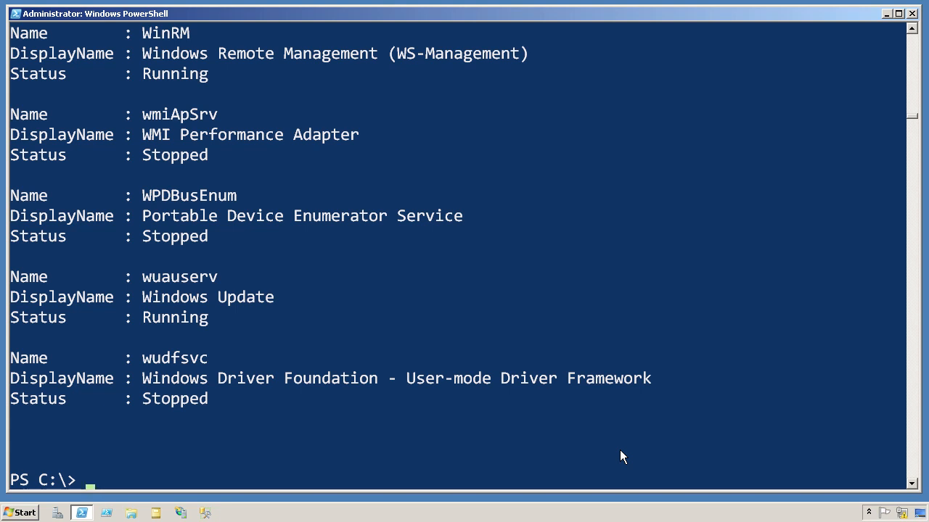
# - Run get-service | get-member to view ServiceController properties, methods and events
pyautogui.write('get-se')
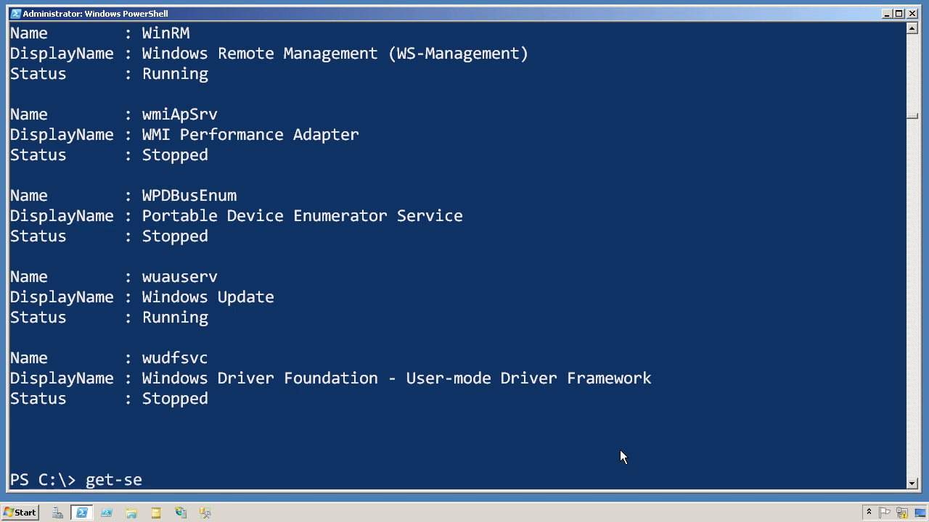
pyautogui.write('rvice |')
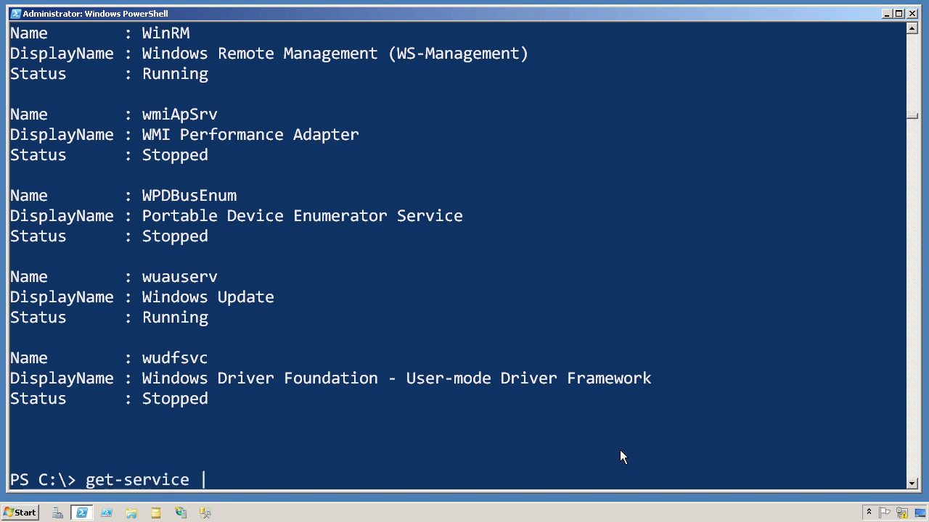
pyautogui.write('get-member')
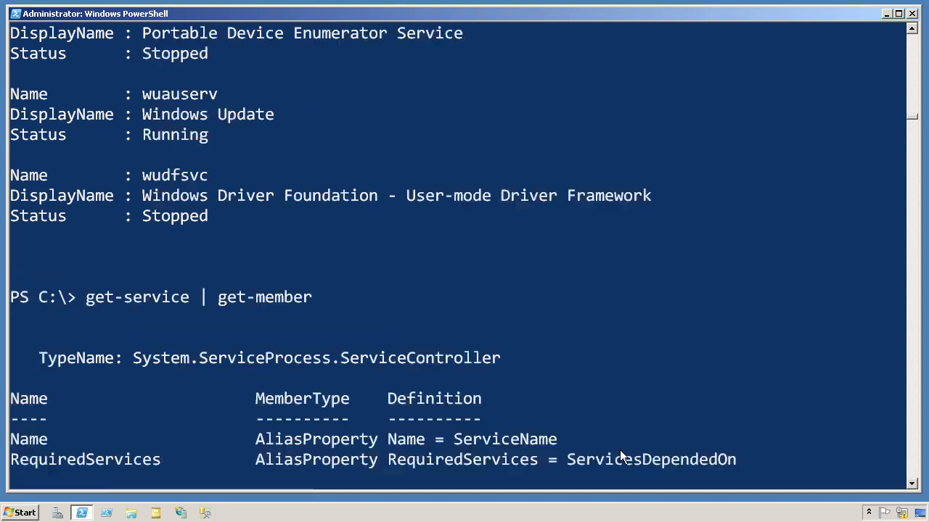
pyautogui.scroll(-3)
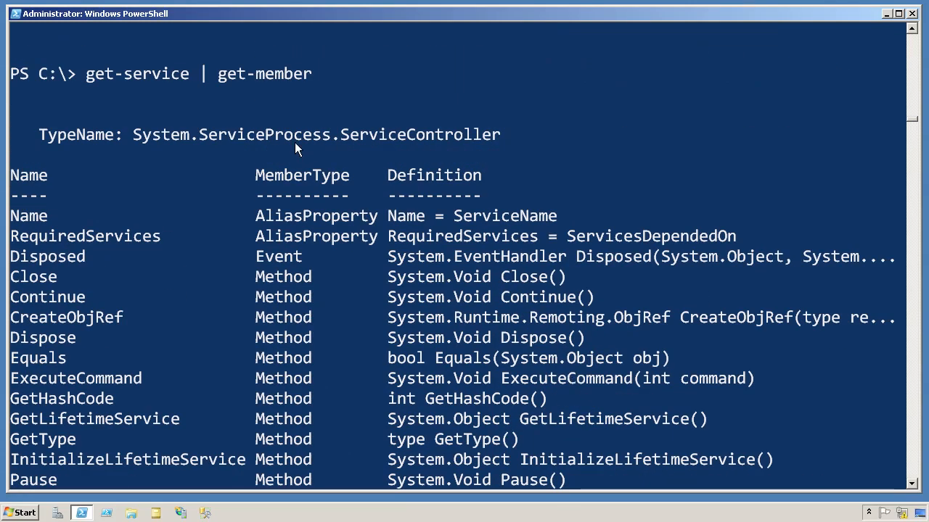
pyautogui.moveTo(161, 144)
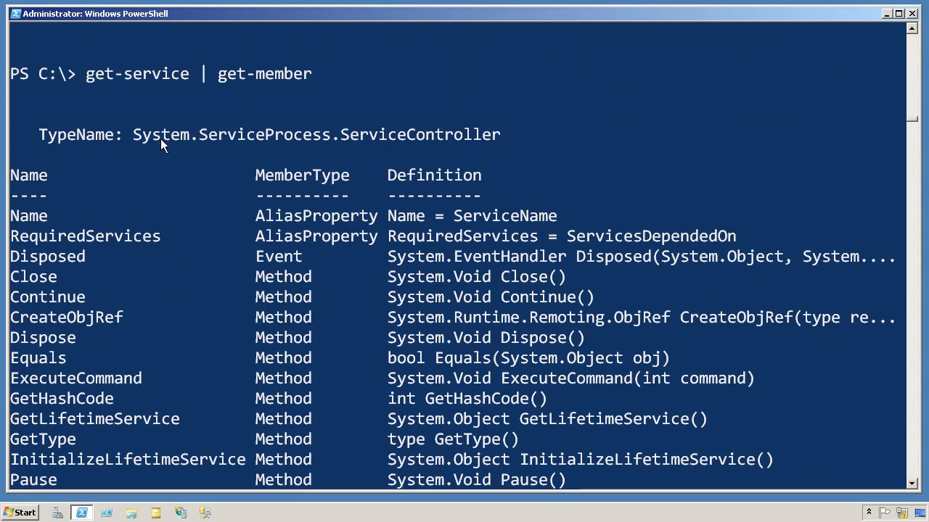
pyautogui.moveTo(283, 192)
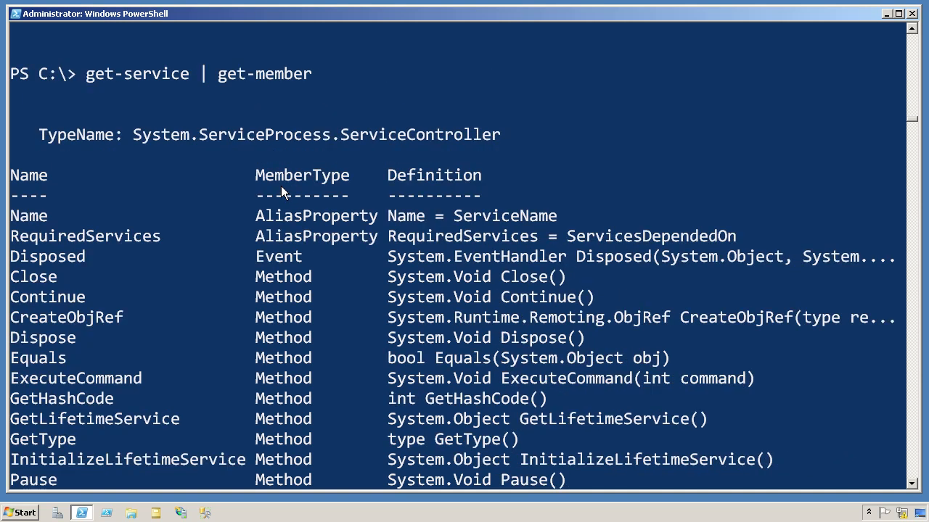
pyautogui.doubleClick(423, 134)
pyautogui.write('get-service | format-list -property name,displayname,status')
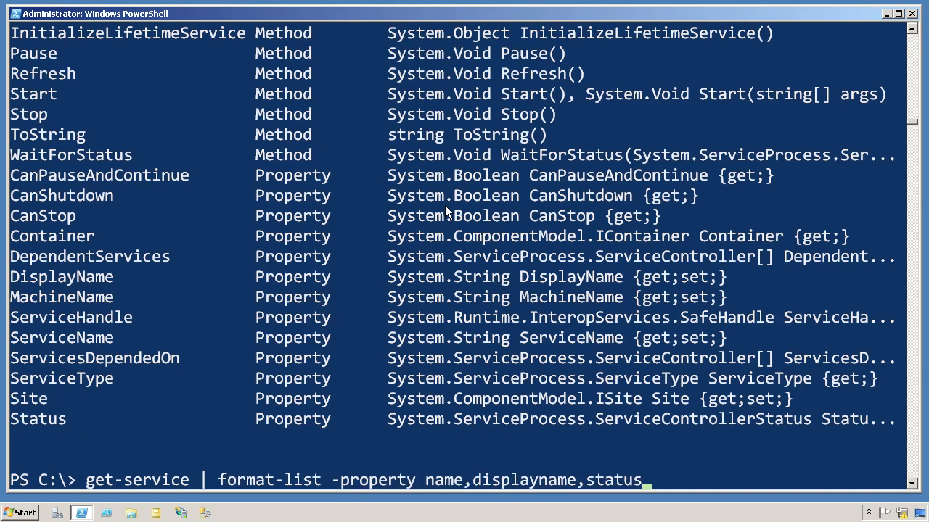
# - Pipe the format-list service command to Get-Member, highlighting get-service and format-list
pyautogui.write('| Get-m')
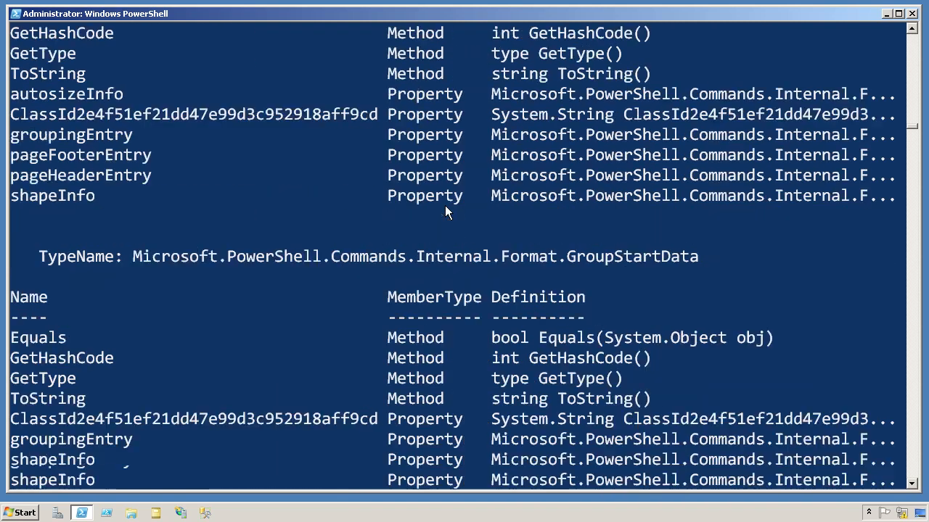
pyautogui.scroll(-3)
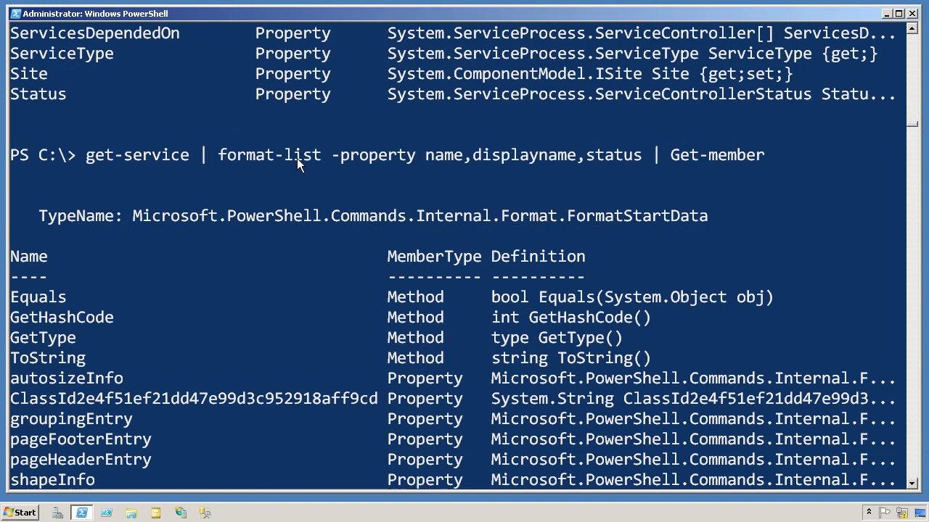
pyautogui.doubleClick(141, 154)
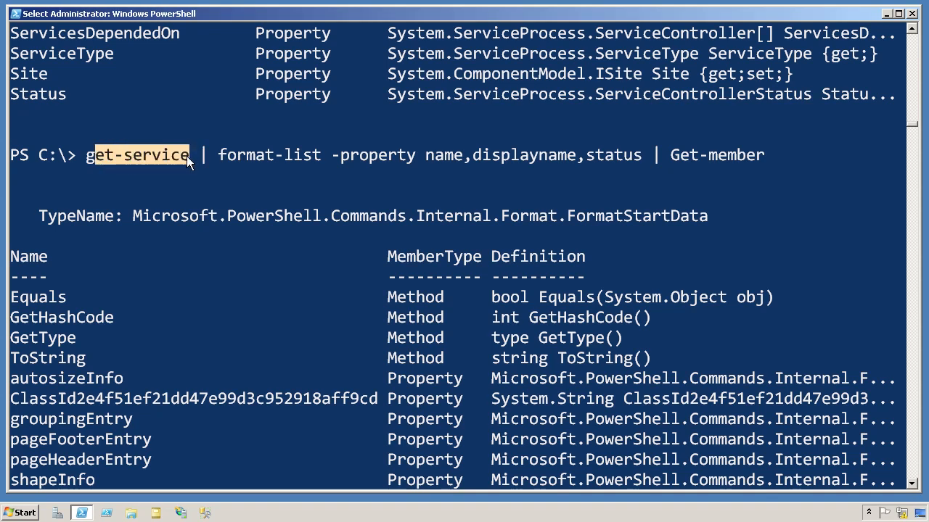
pyautogui.doubleClick(269, 155)
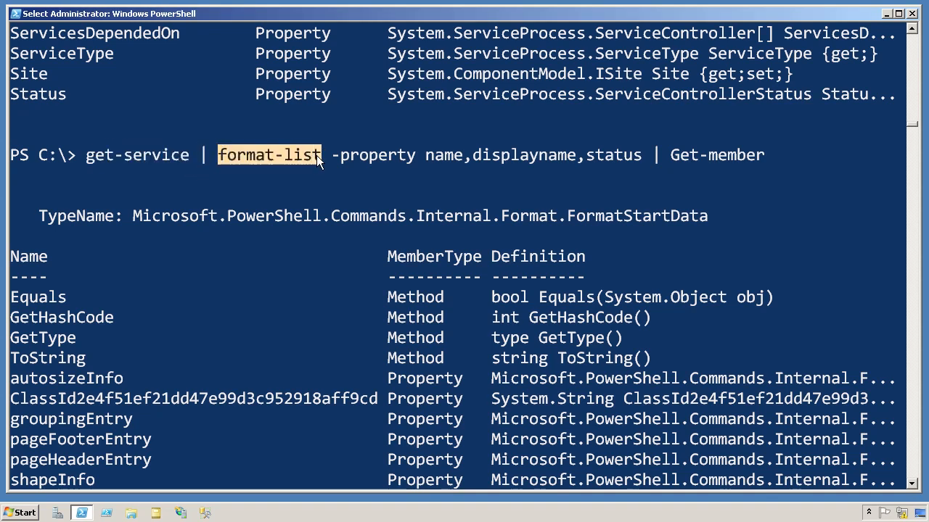
pyautogui.moveTo(327, 183)
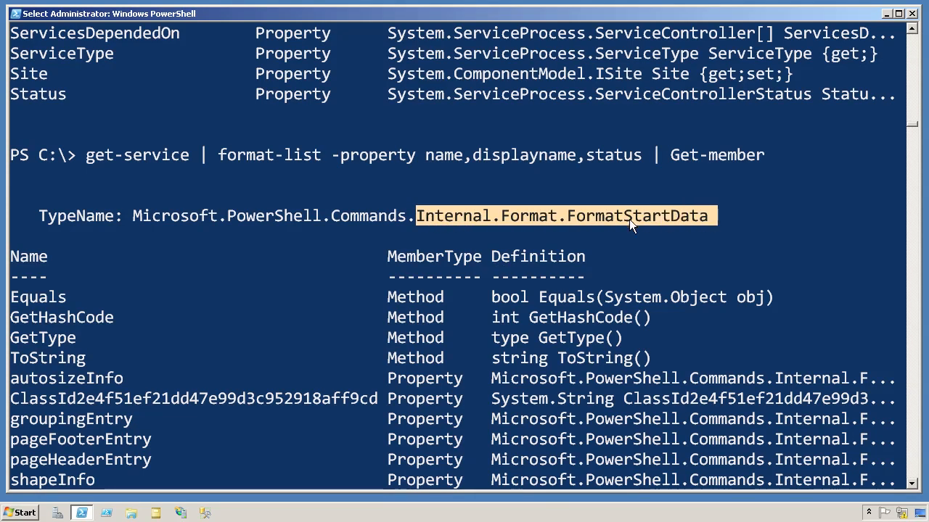
# - Scroll to the FormatEndData members and highlight 'Internal' in the type name
pyautogui.scroll(-3)
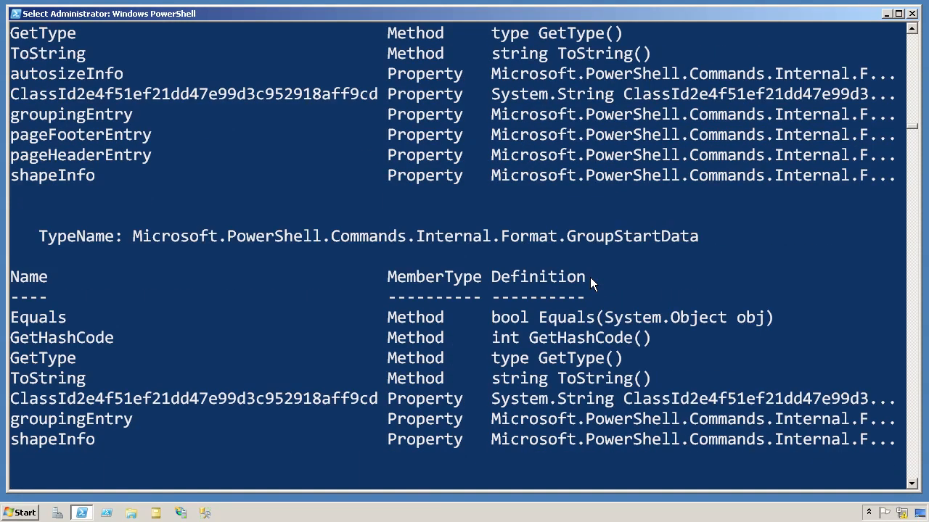
pyautogui.scroll(-3)
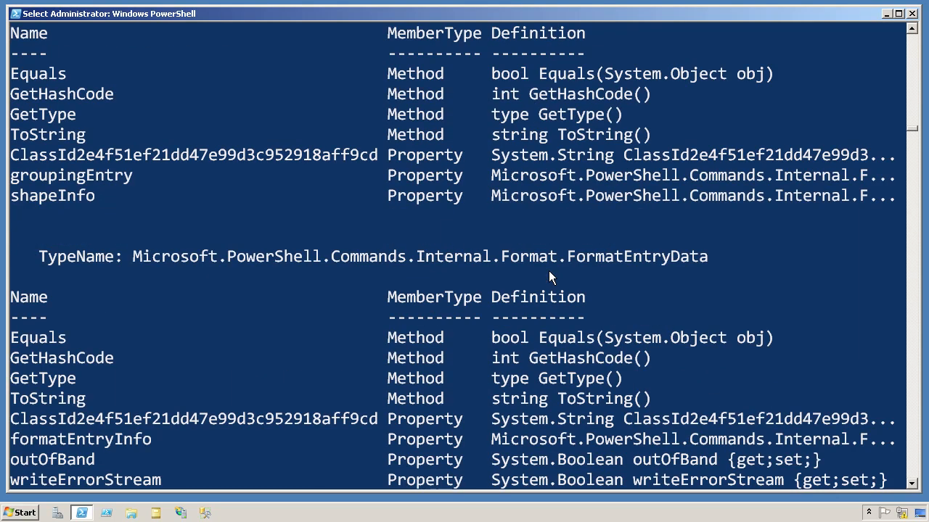
pyautogui.scroll(-3)
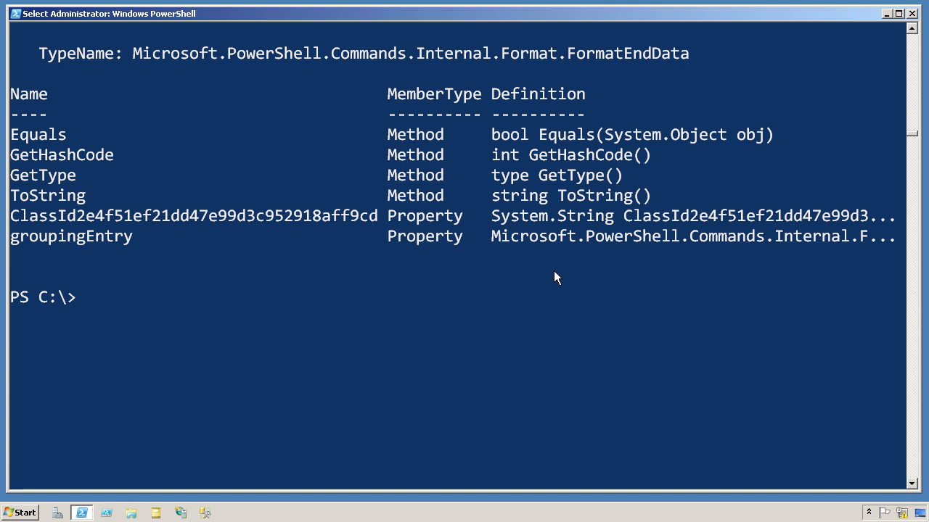
pyautogui.moveTo(238, 58)
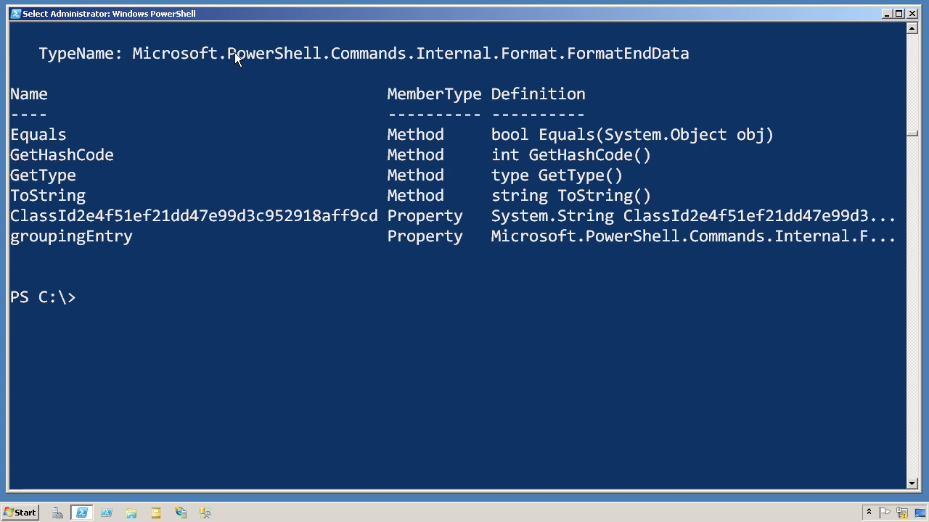
pyautogui.doubleClick(450, 53)
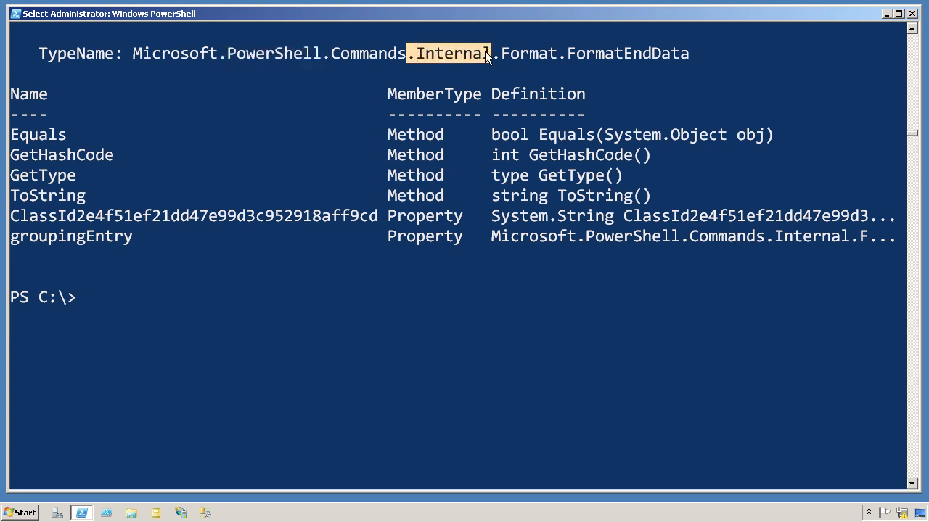
# - Pipe the formatted service list through ConvertTo-Html and out-file to c:\test.html
pyautogui.write('get-service | format-list -property name,displayname,status | Get-member')
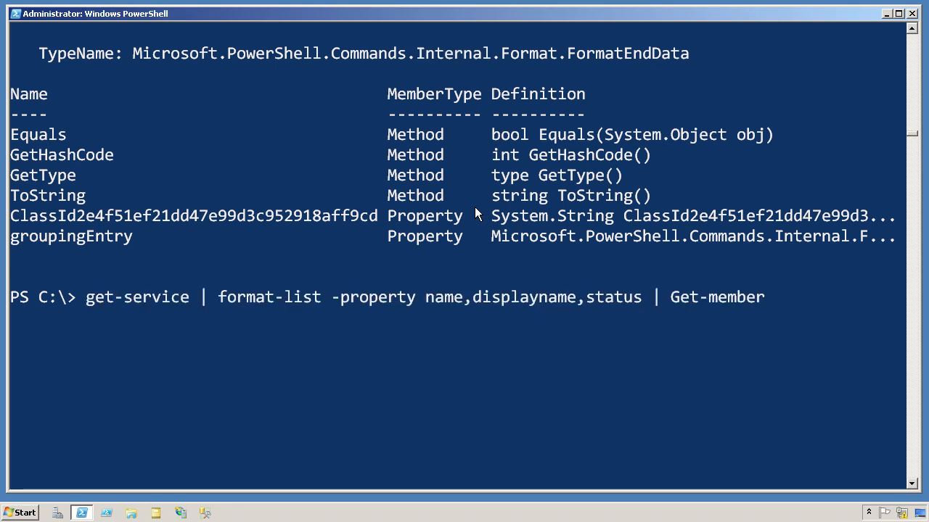
pyautogui.press('BackSpace')
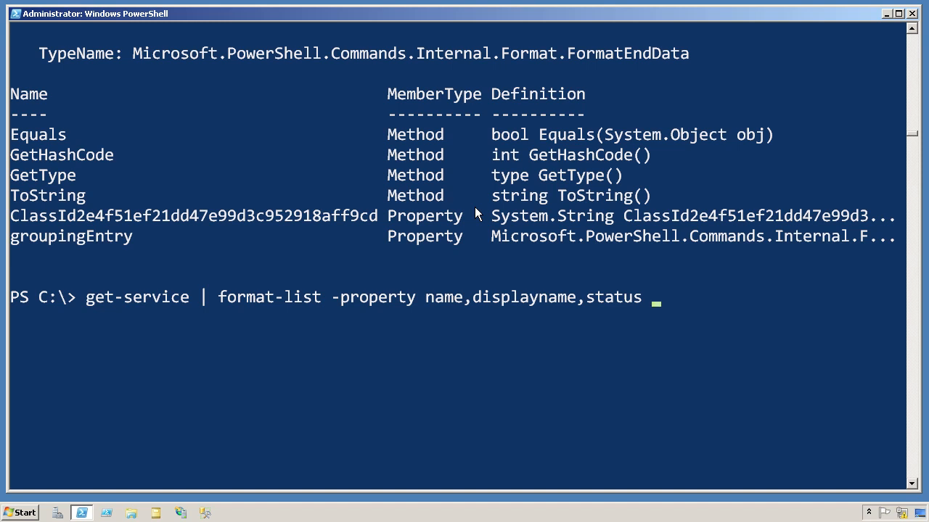
pyautogui.write('| con')
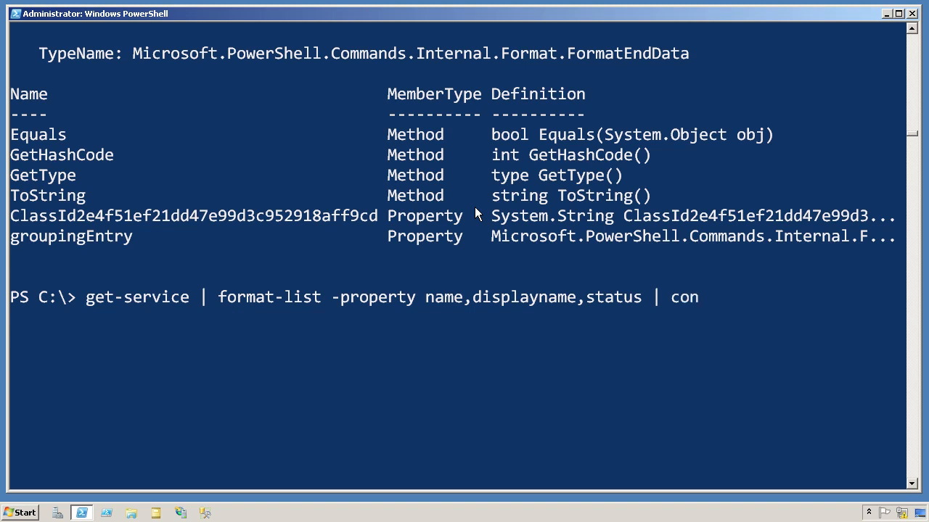
pyautogui.write('vertto-h')
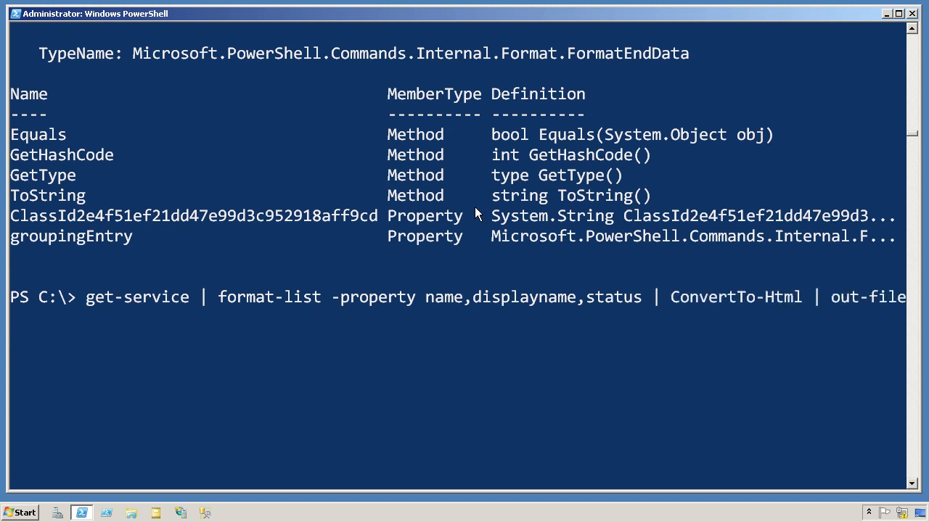
pyautogui.write('c:\\test.html')
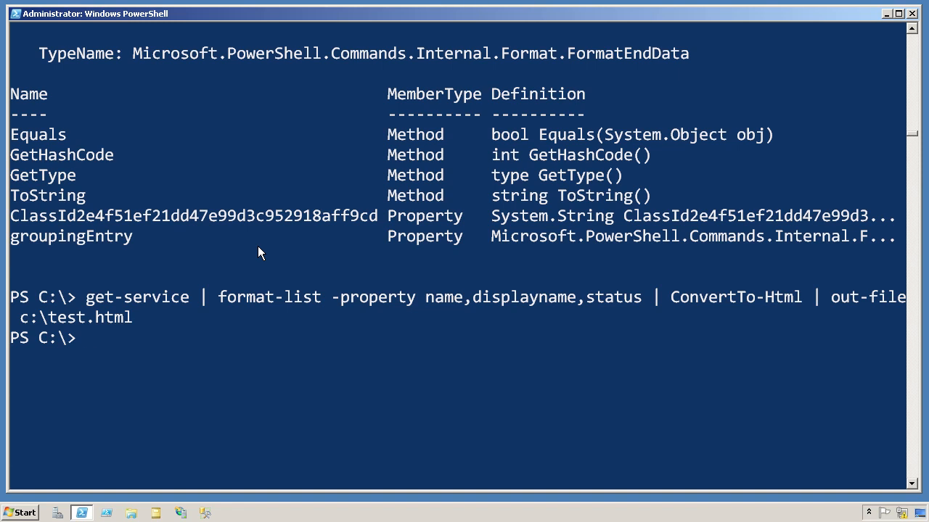
# - View c:\test.html in Internet Explorer, scrolling its table of format-data IDs
pyautogui.click(19, 513)
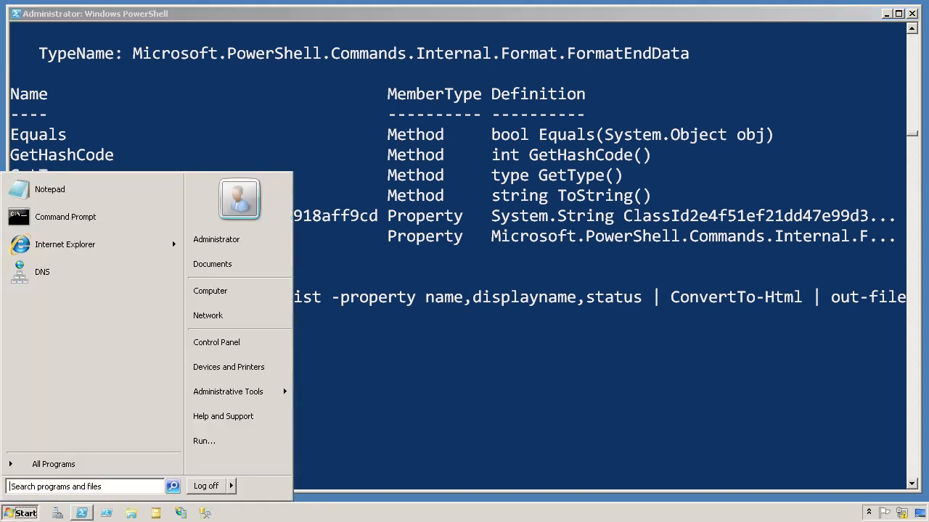
pyautogui.click(204, 440)
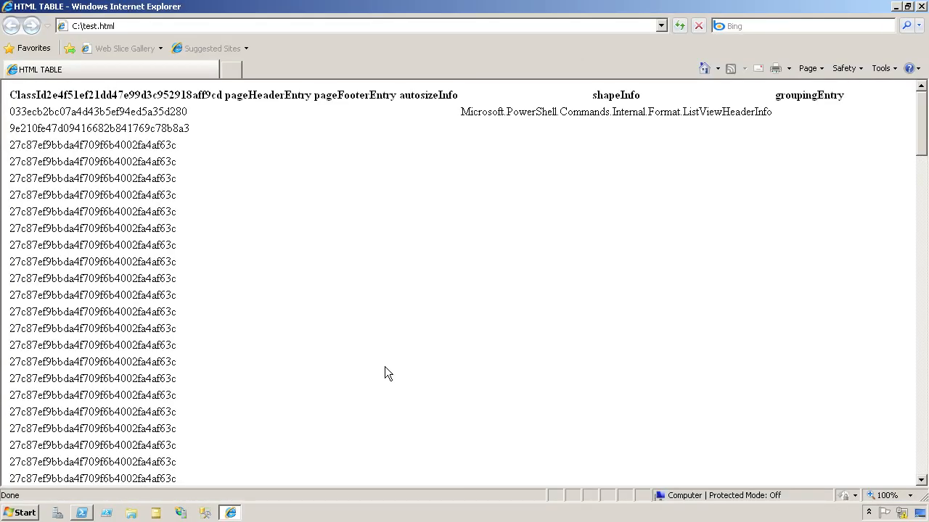
pyautogui.moveTo(386, 326)
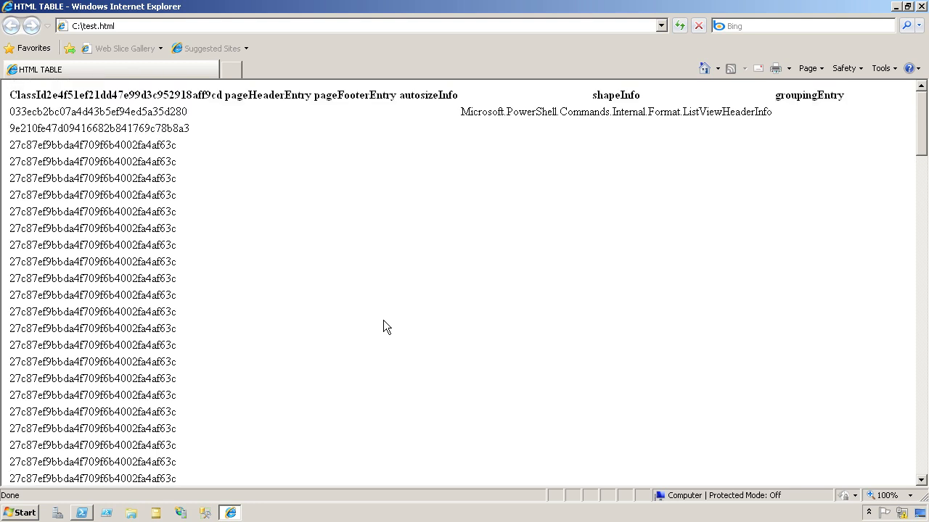
pyautogui.scroll(-3)
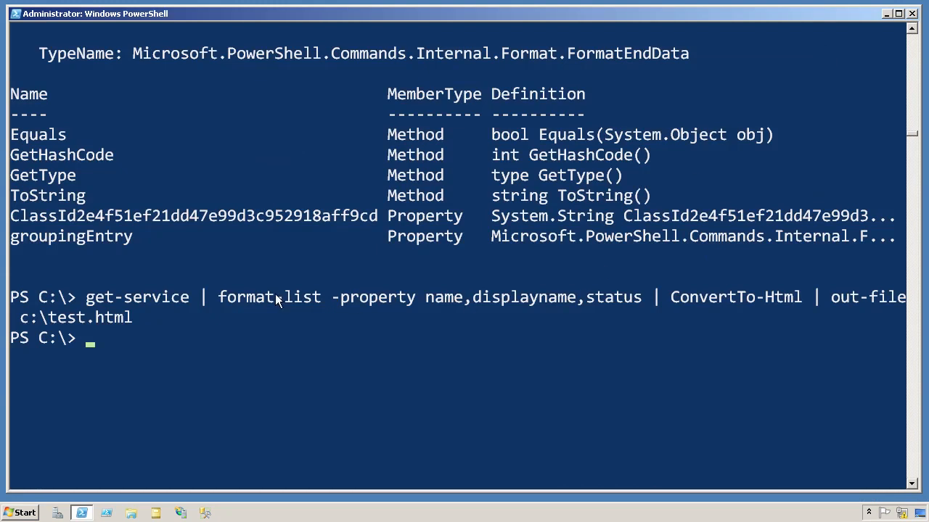
pyautogui.moveTo(247, 296); pyautogui.dragTo(642, 296)
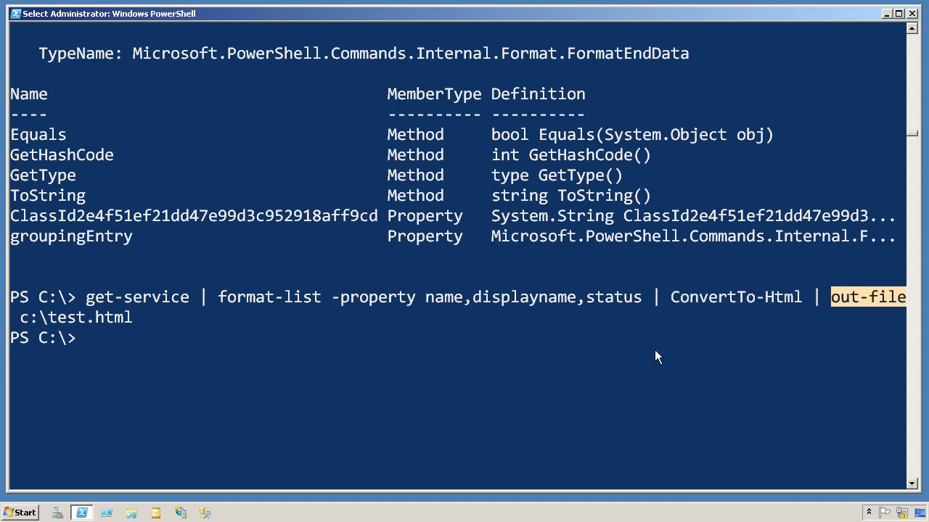
pyautogui.moveTo(660, 313)
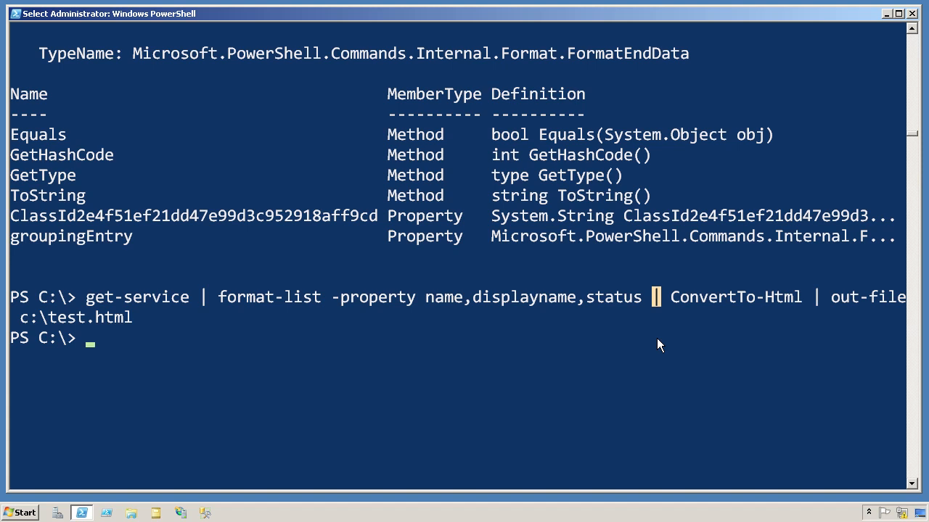
pyautogui.moveTo(633, 341)
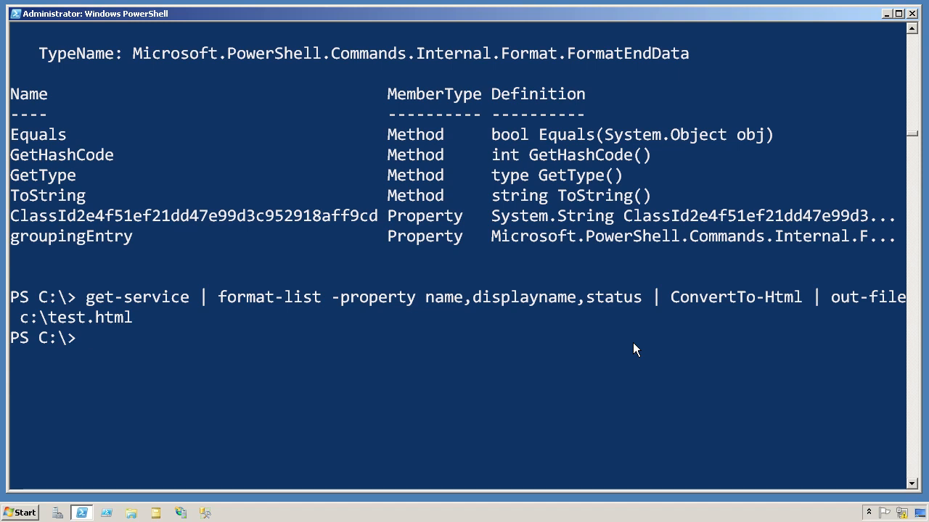
# - Replace the Get-member ending with Out-GridView on the formatted service list command
pyautogui.write('get-service | format-list -property name,displayname,status | Get-member')
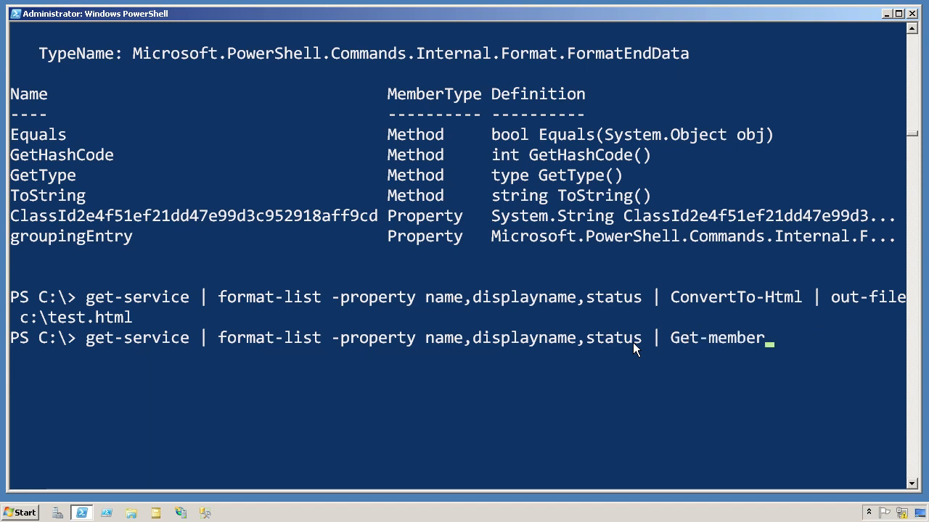
pyautogui.press('Backspace')
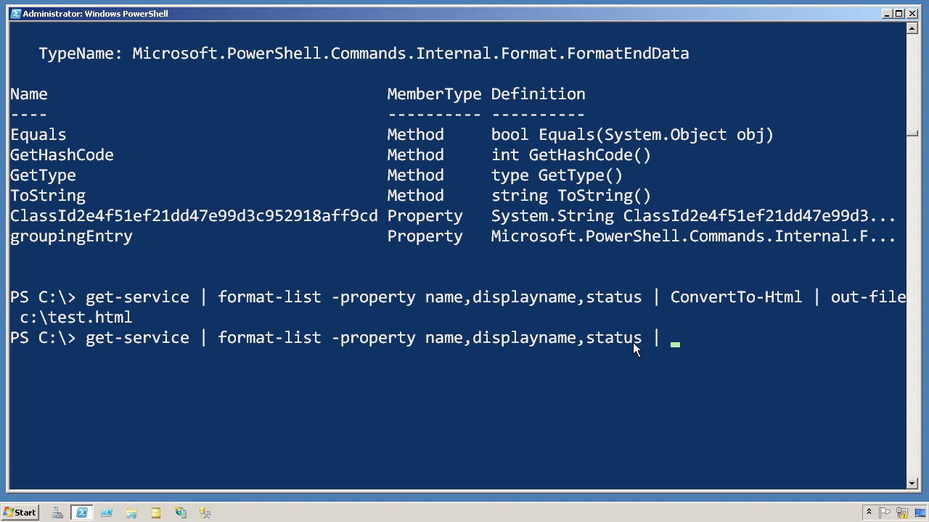
pyautogui.write('Out-Fi')
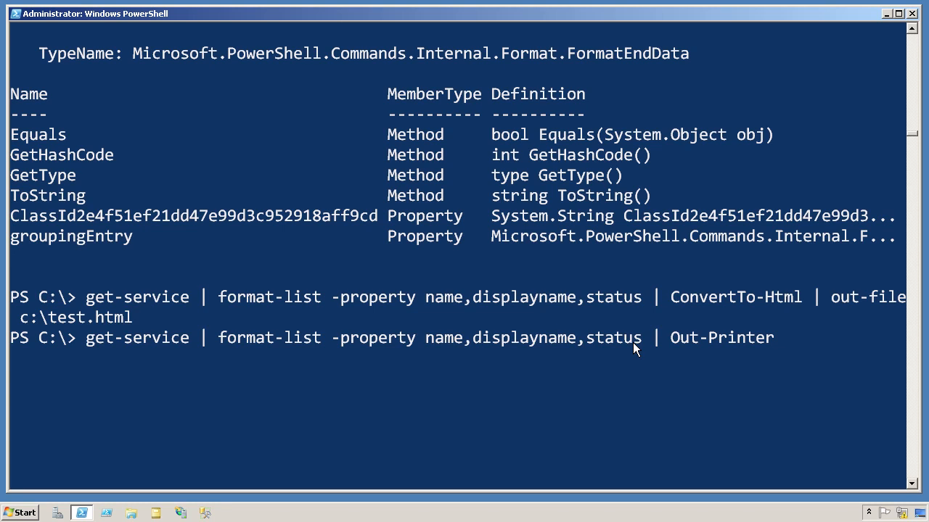
pyautogui.press('BackSpace')
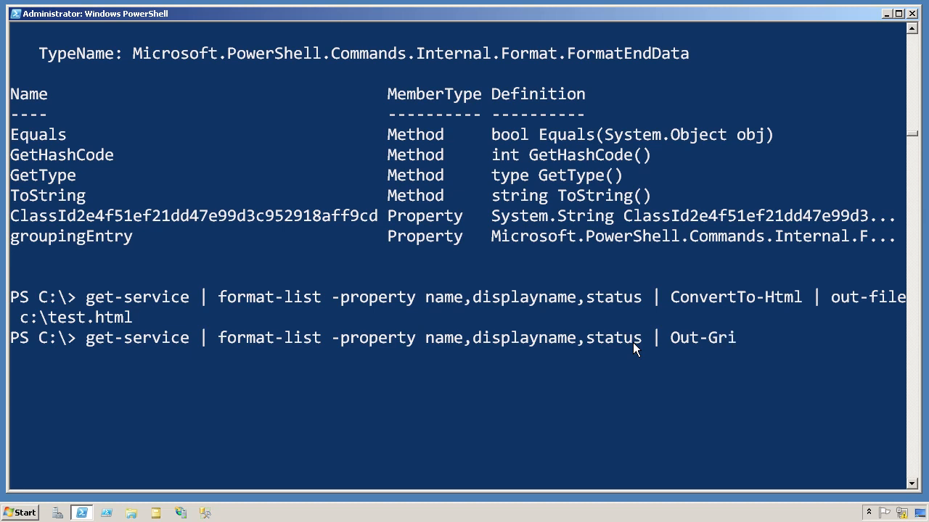
pyautogui.write('dView')
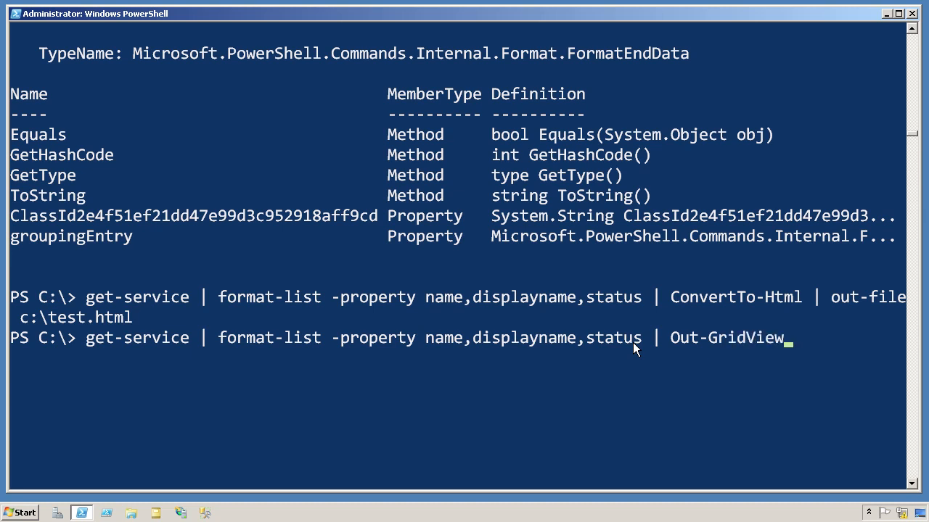